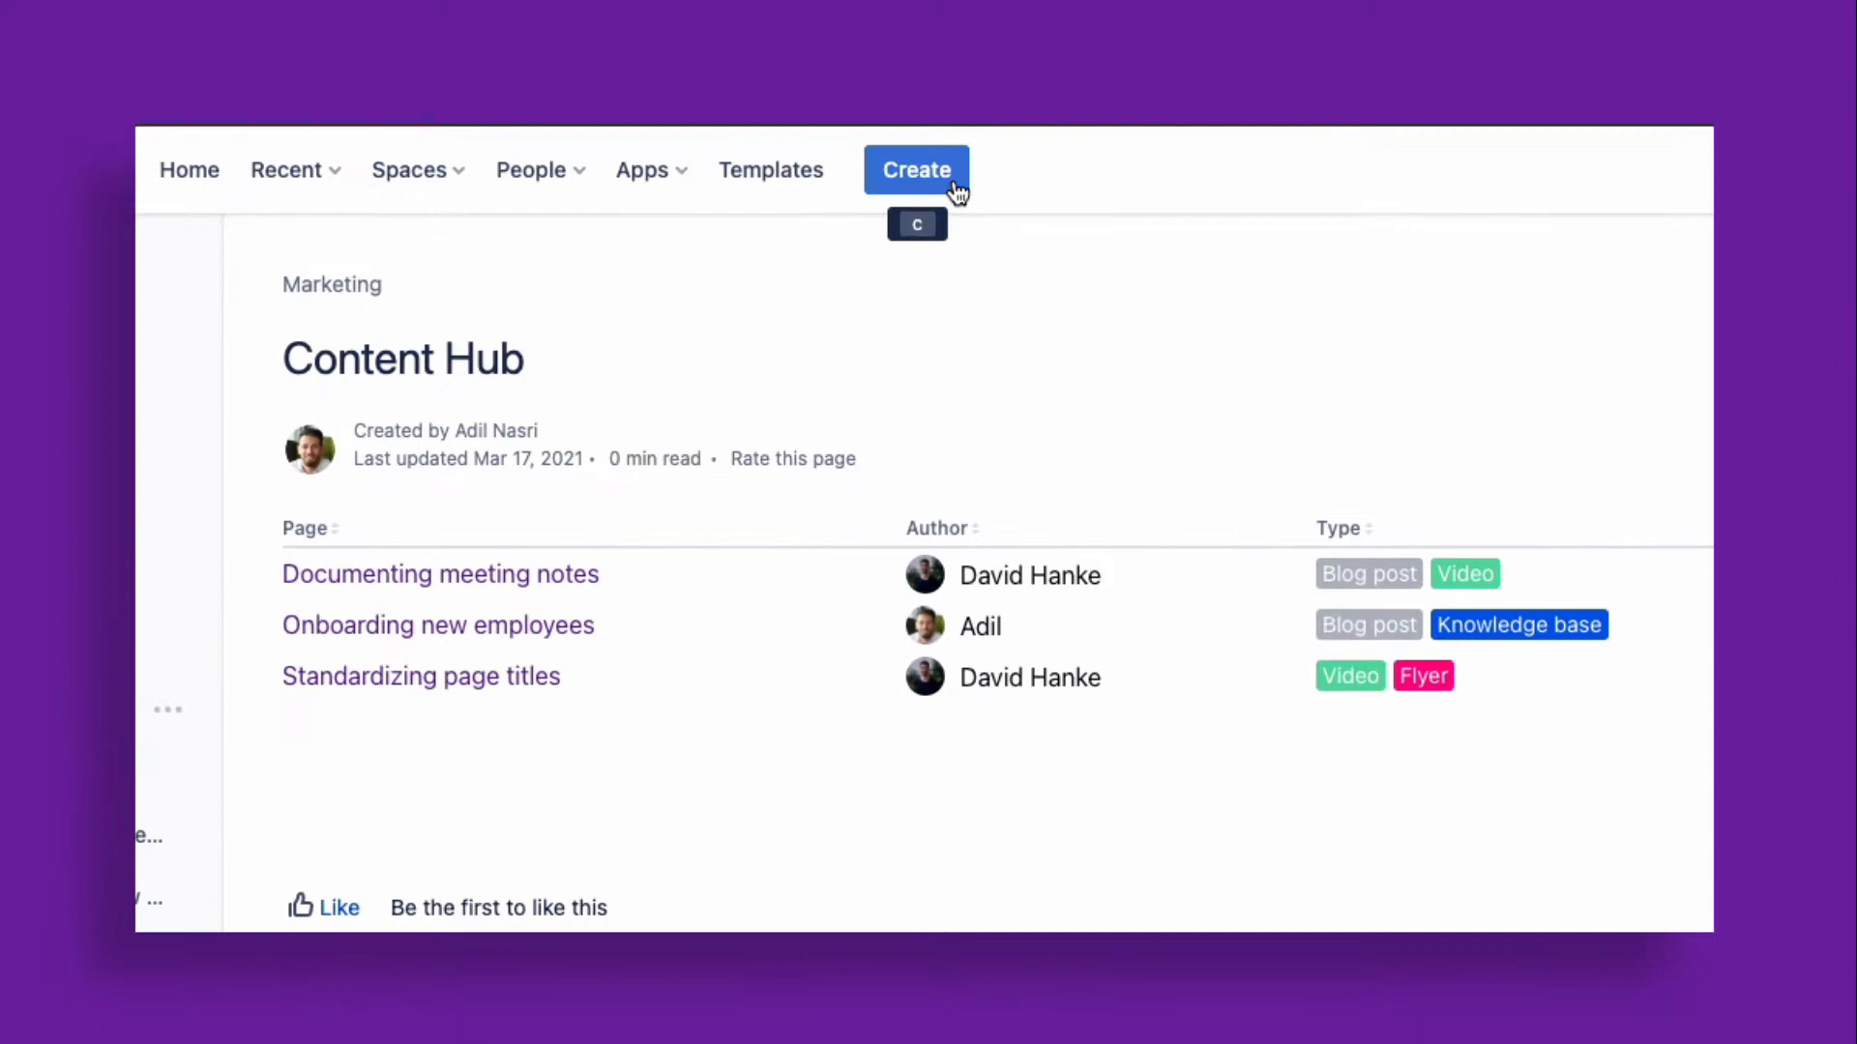
Create the 'Publishing work instructions' page with author, type, promotion channels and publishing date
{"action": "left_click", "coordinate": [913, 170]}
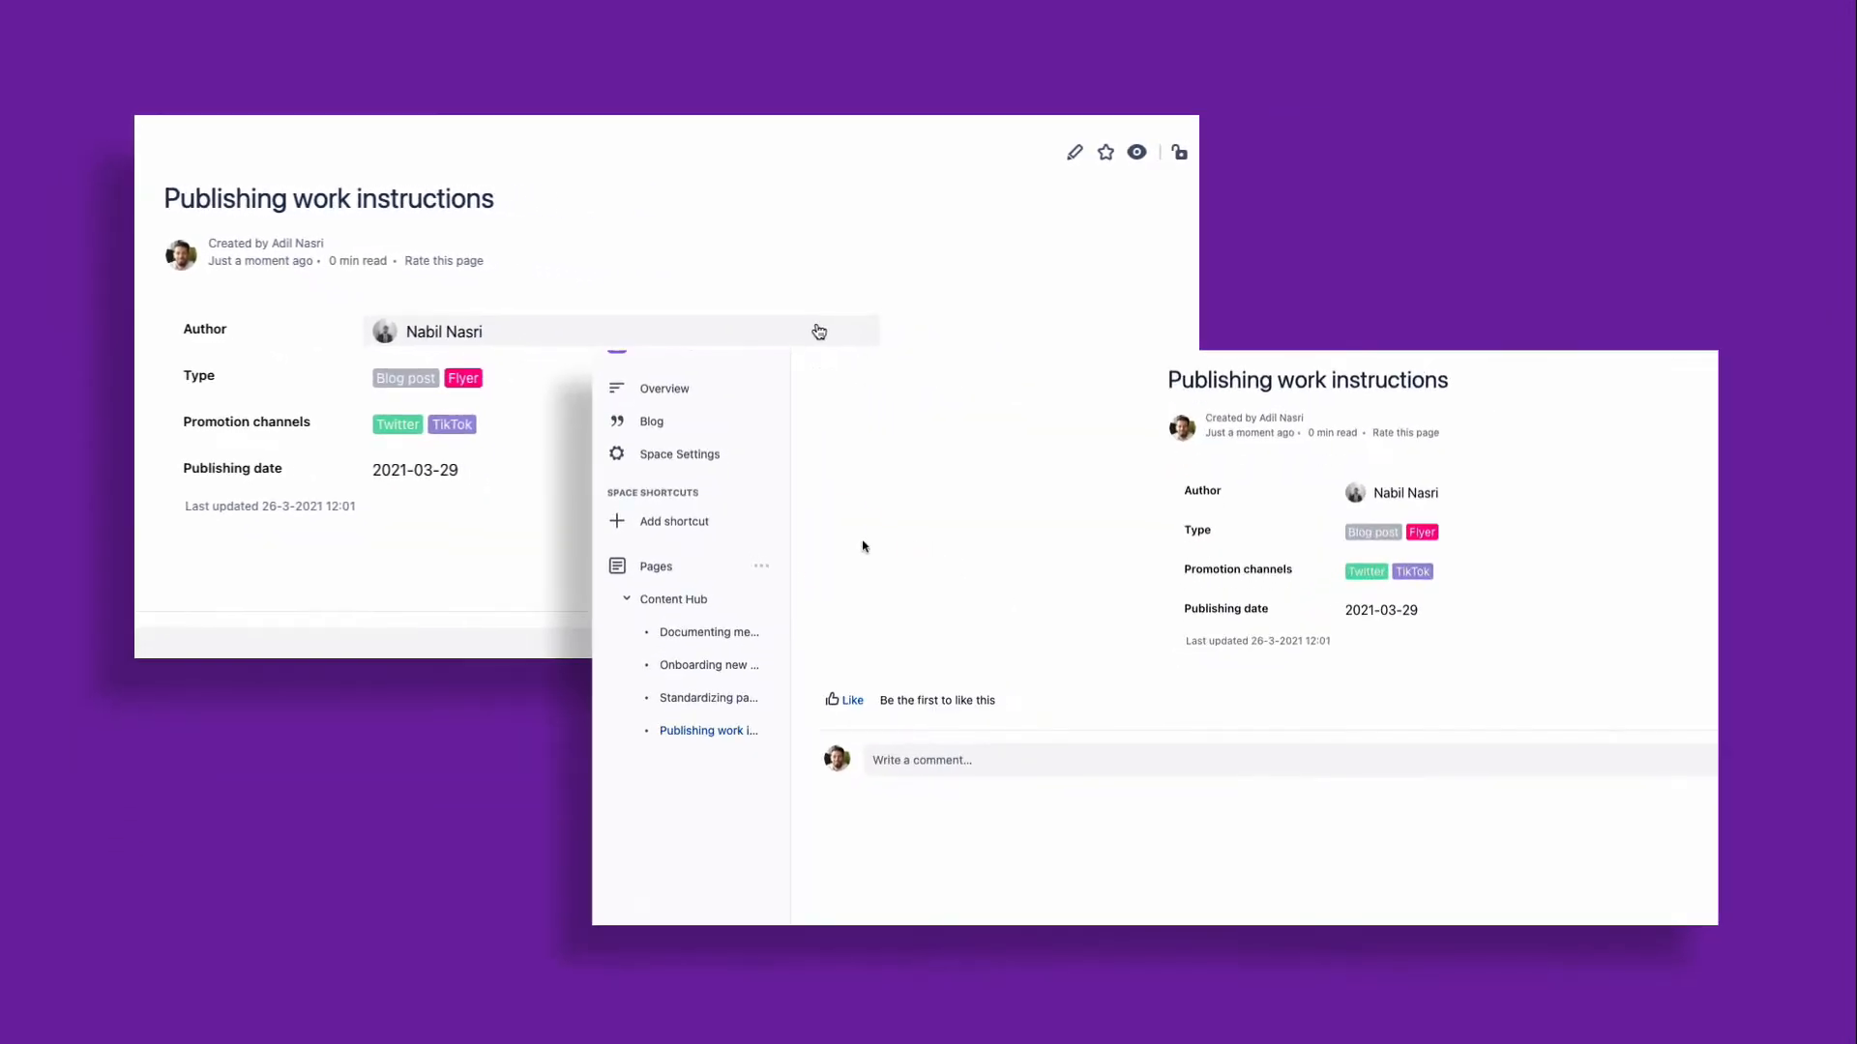
Open the Properties app from the Apps menu to show the Content Marketing property set
{"action": "left_click", "coordinate": [674, 599]}
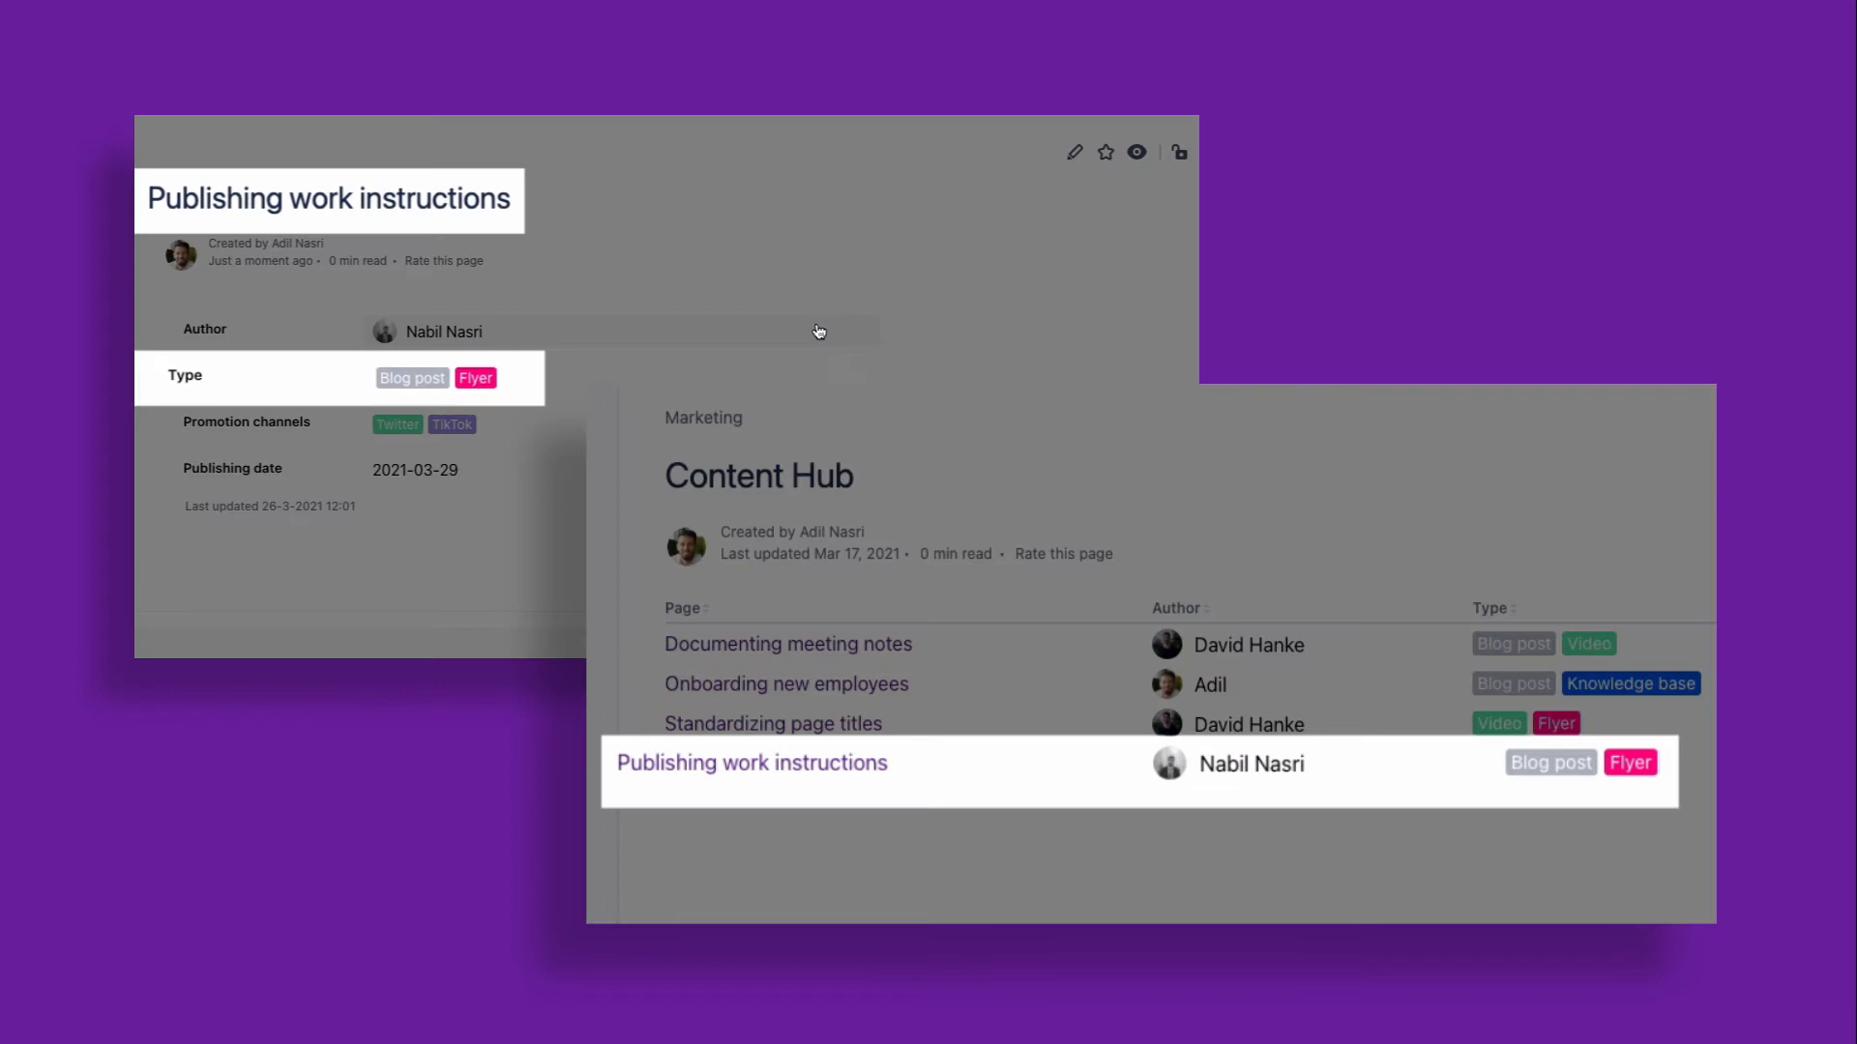
{"action": "mouse_move", "coordinate": [1359, 870]}
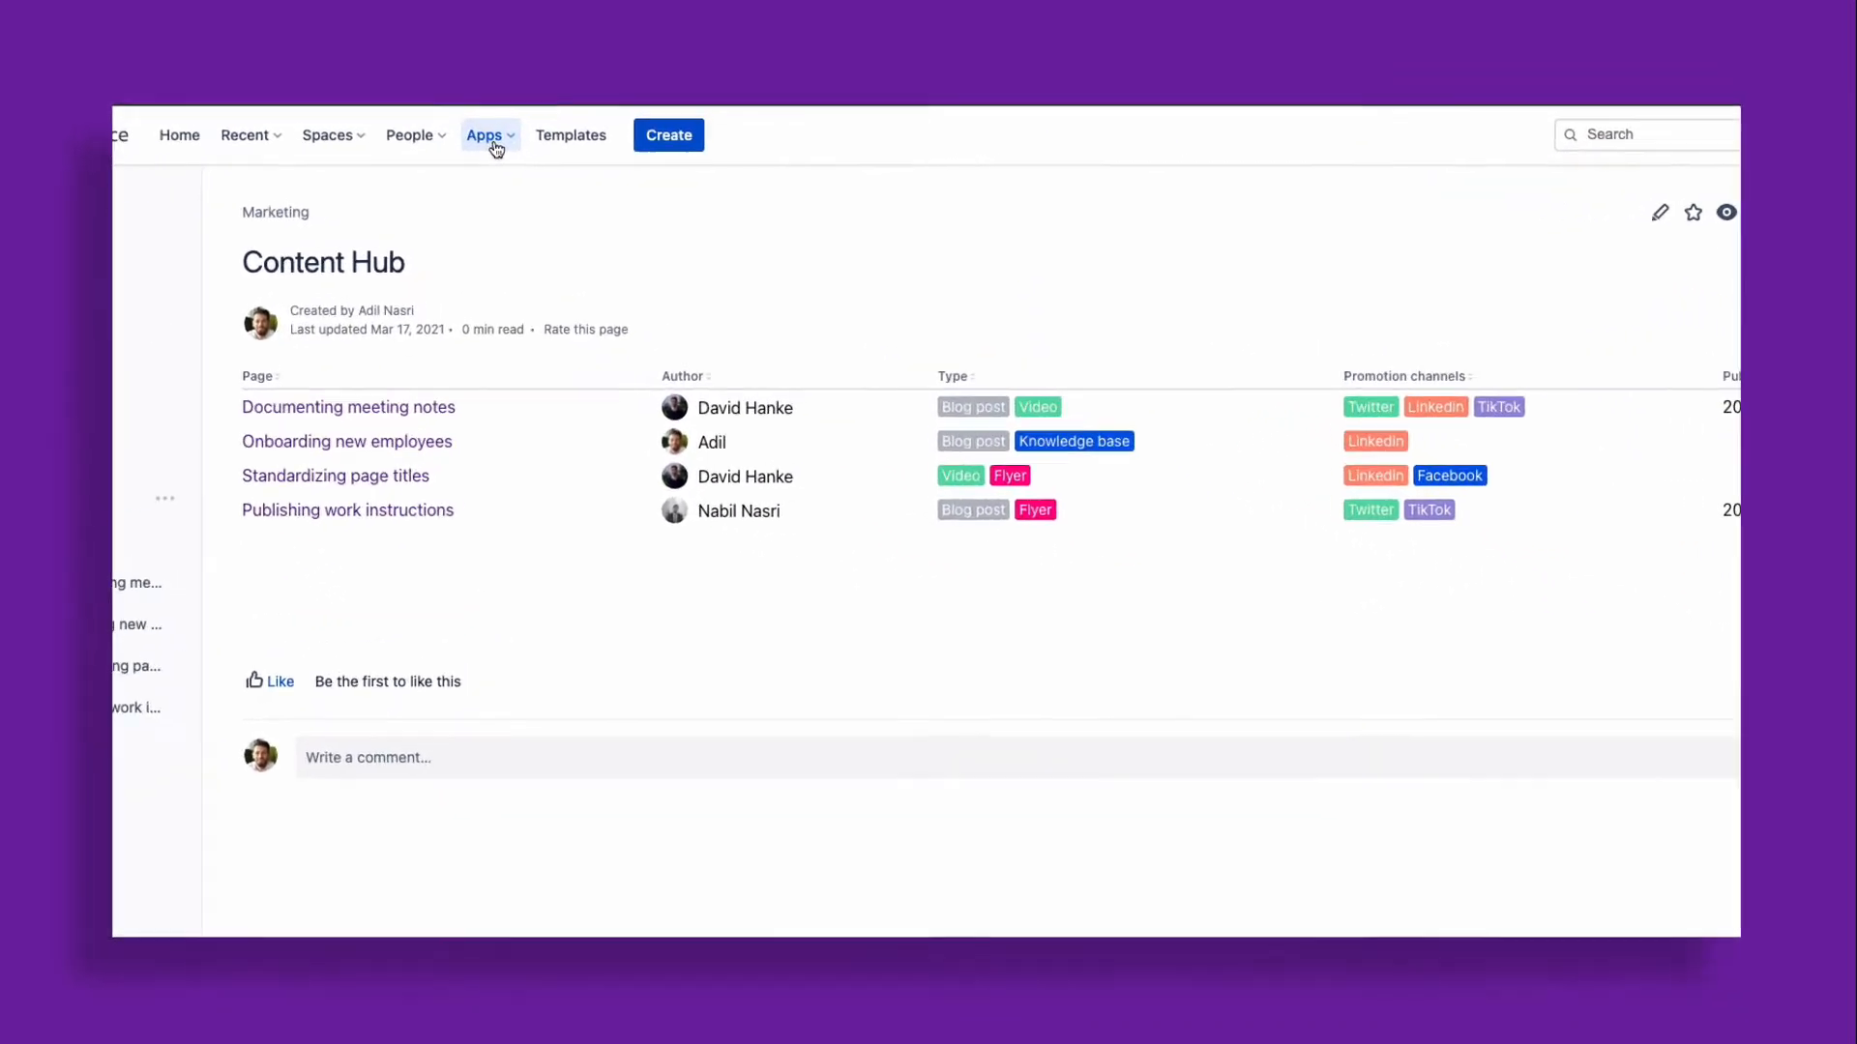
{"action": "left_click", "coordinate": [485, 135]}
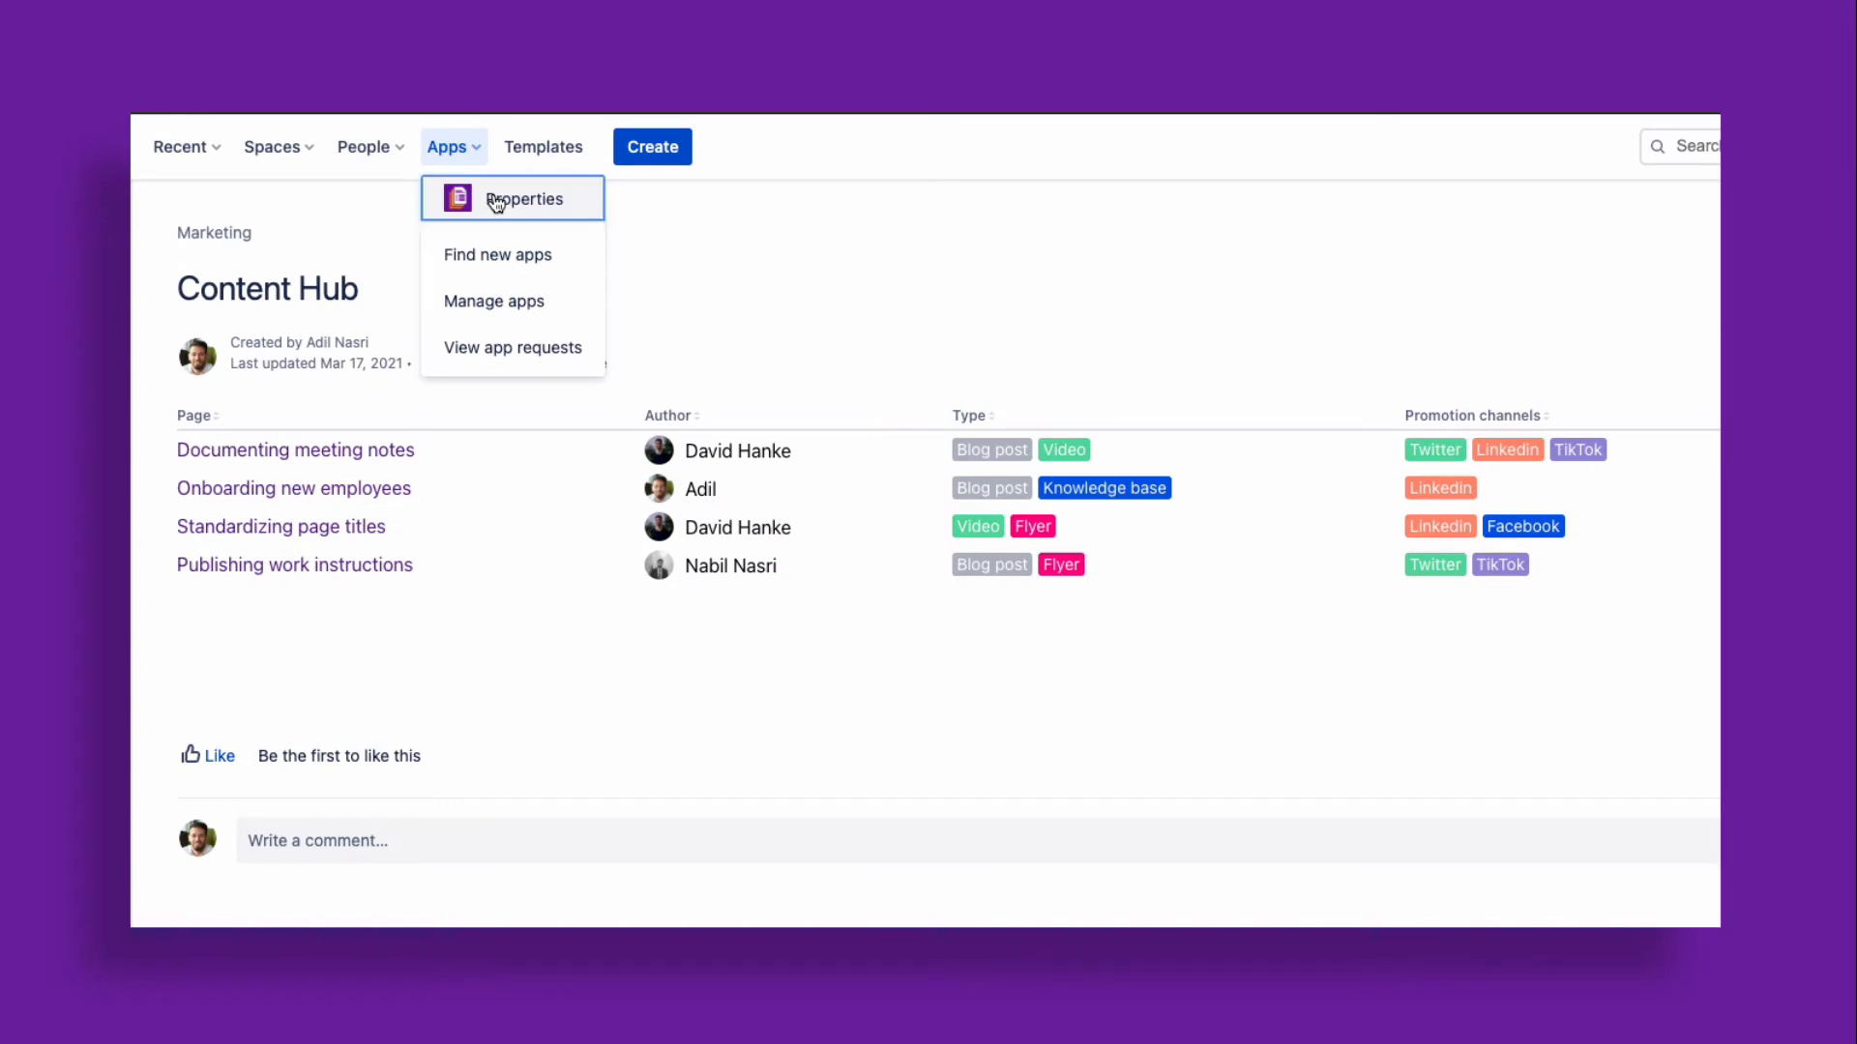
{"action": "left_click", "coordinate": [524, 199]}
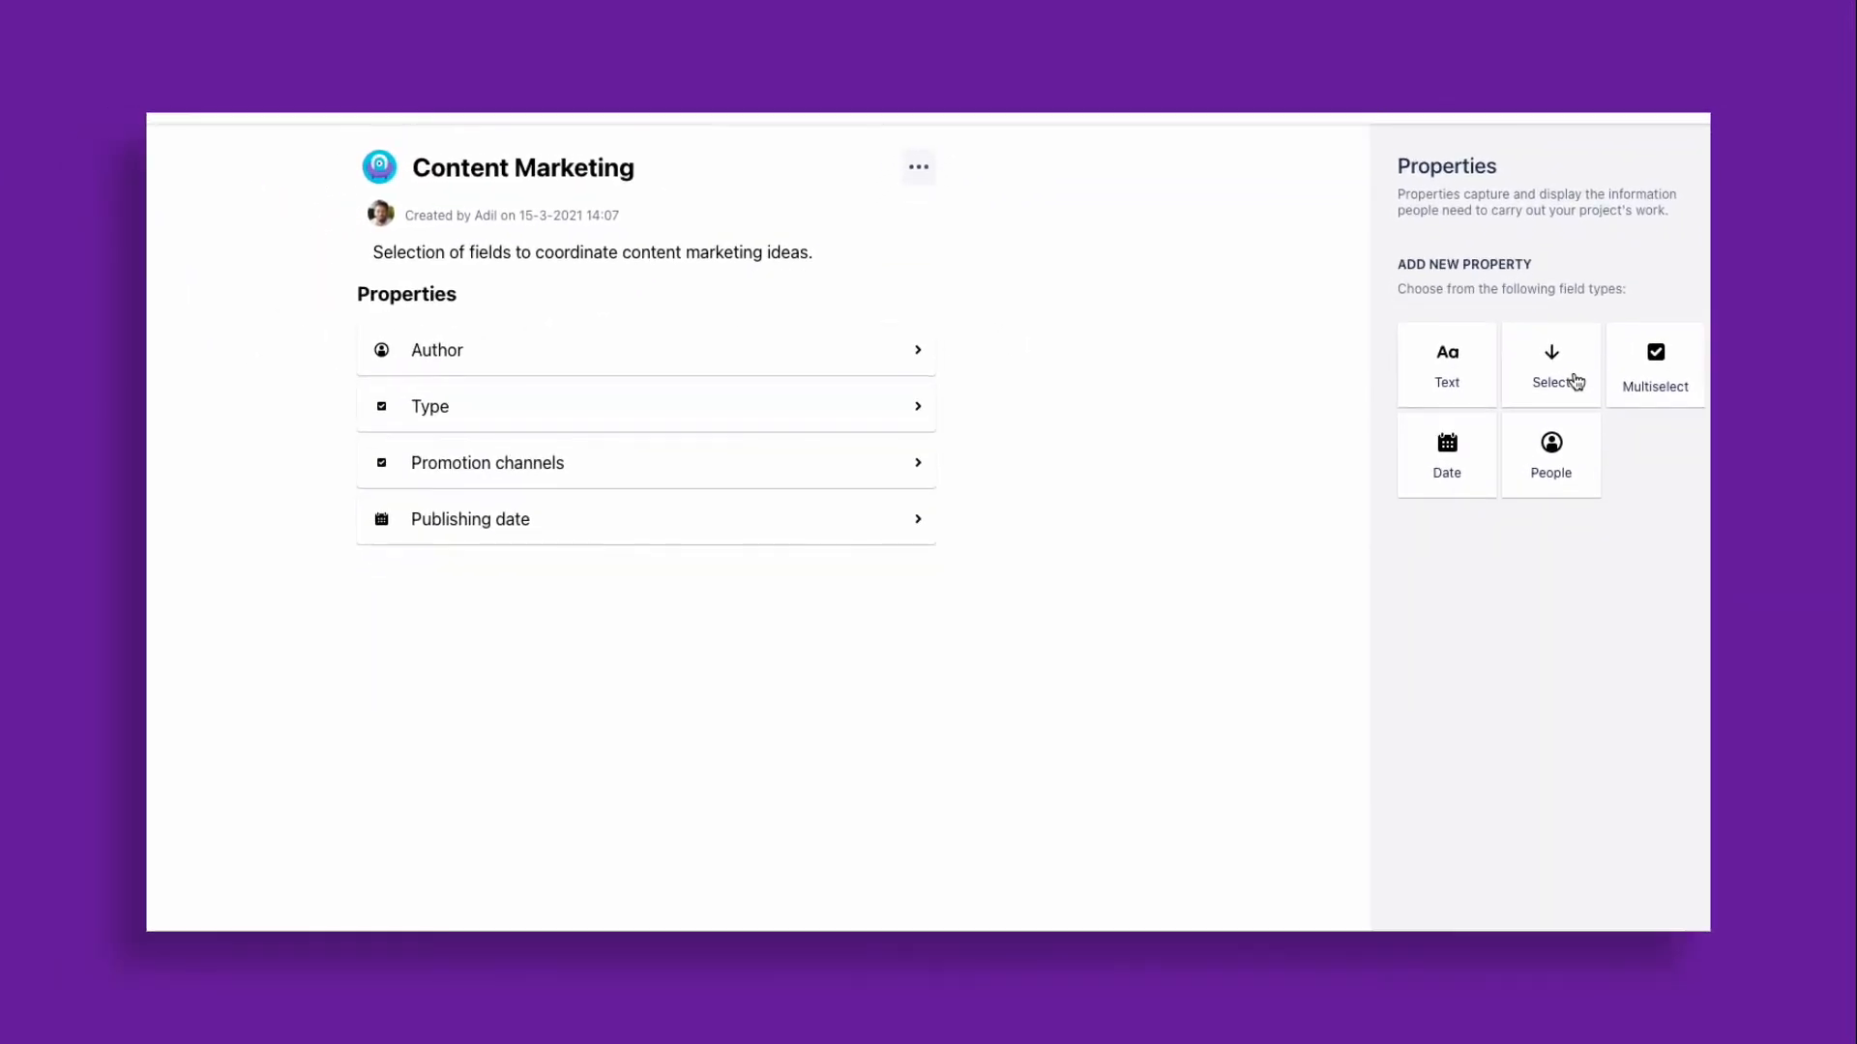
Add a single-choice 'Status' property and view Content Hub's new Status column
{"action": "left_click", "coordinate": [1550, 364]}
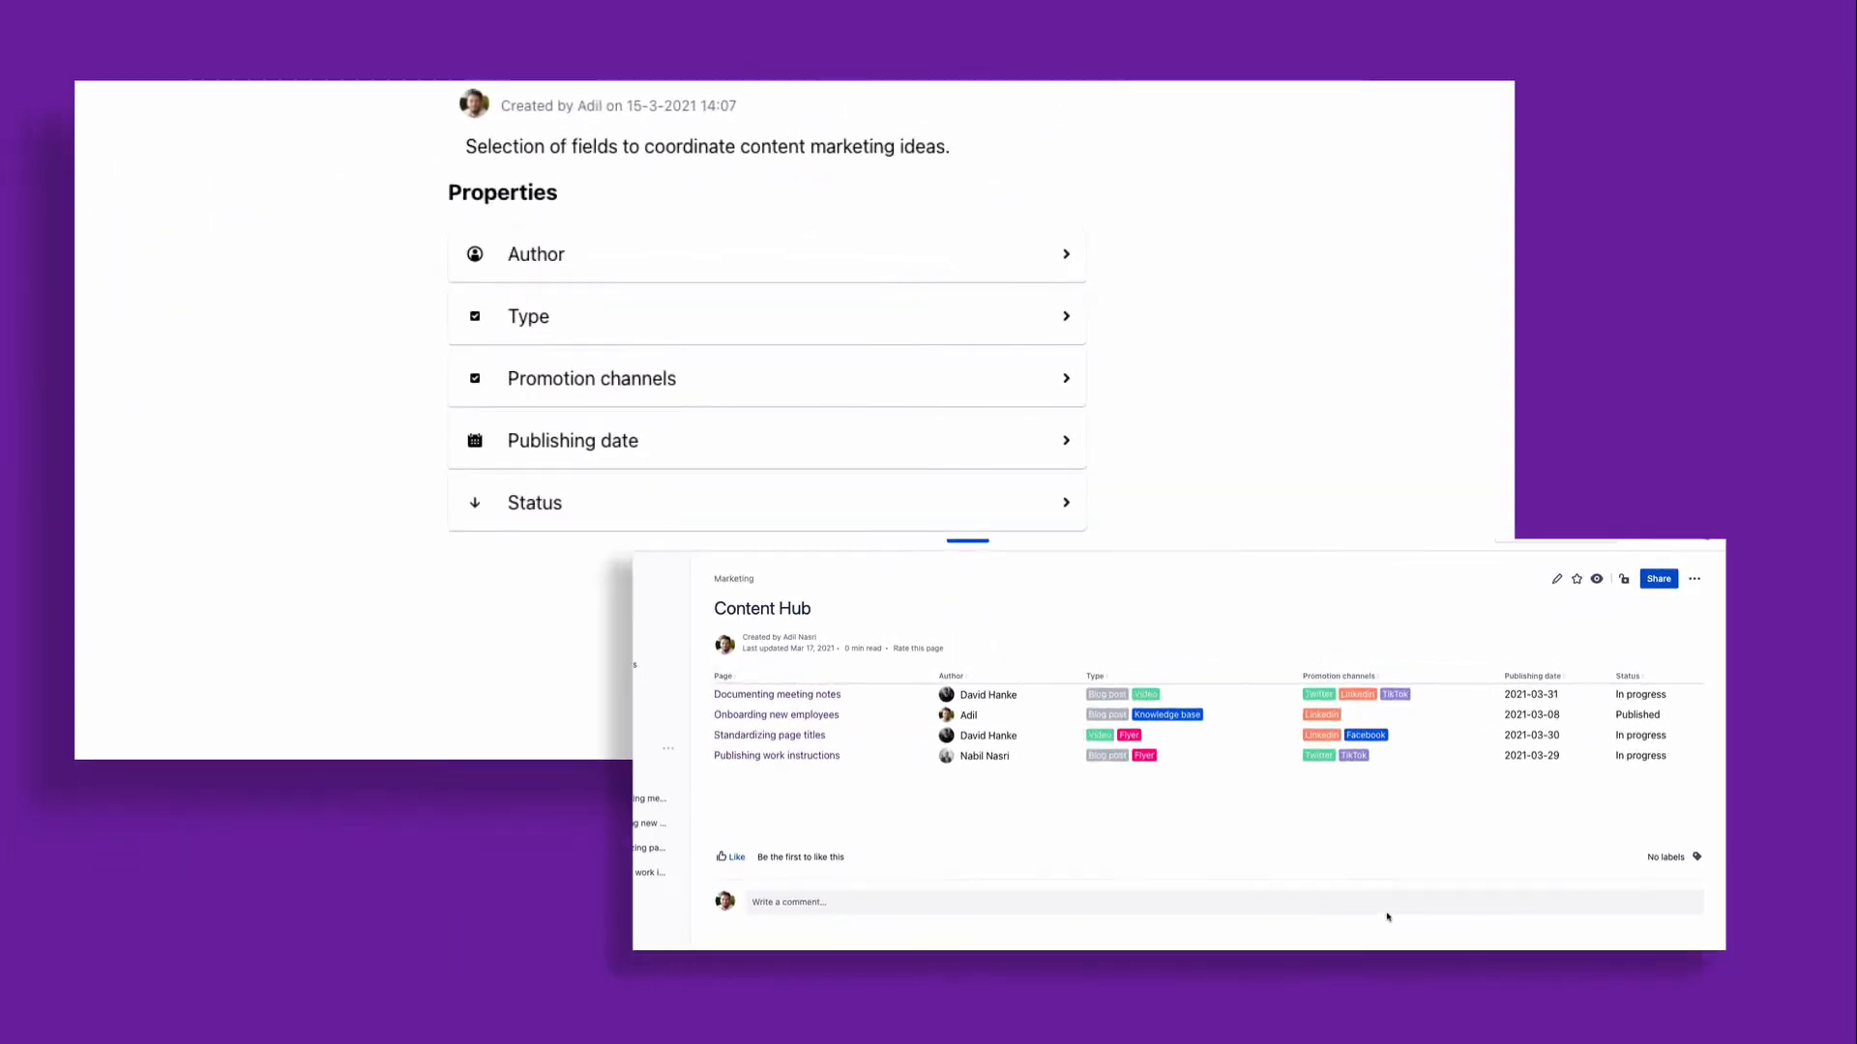
{"action": "left_click", "coordinate": [1587, 682]}
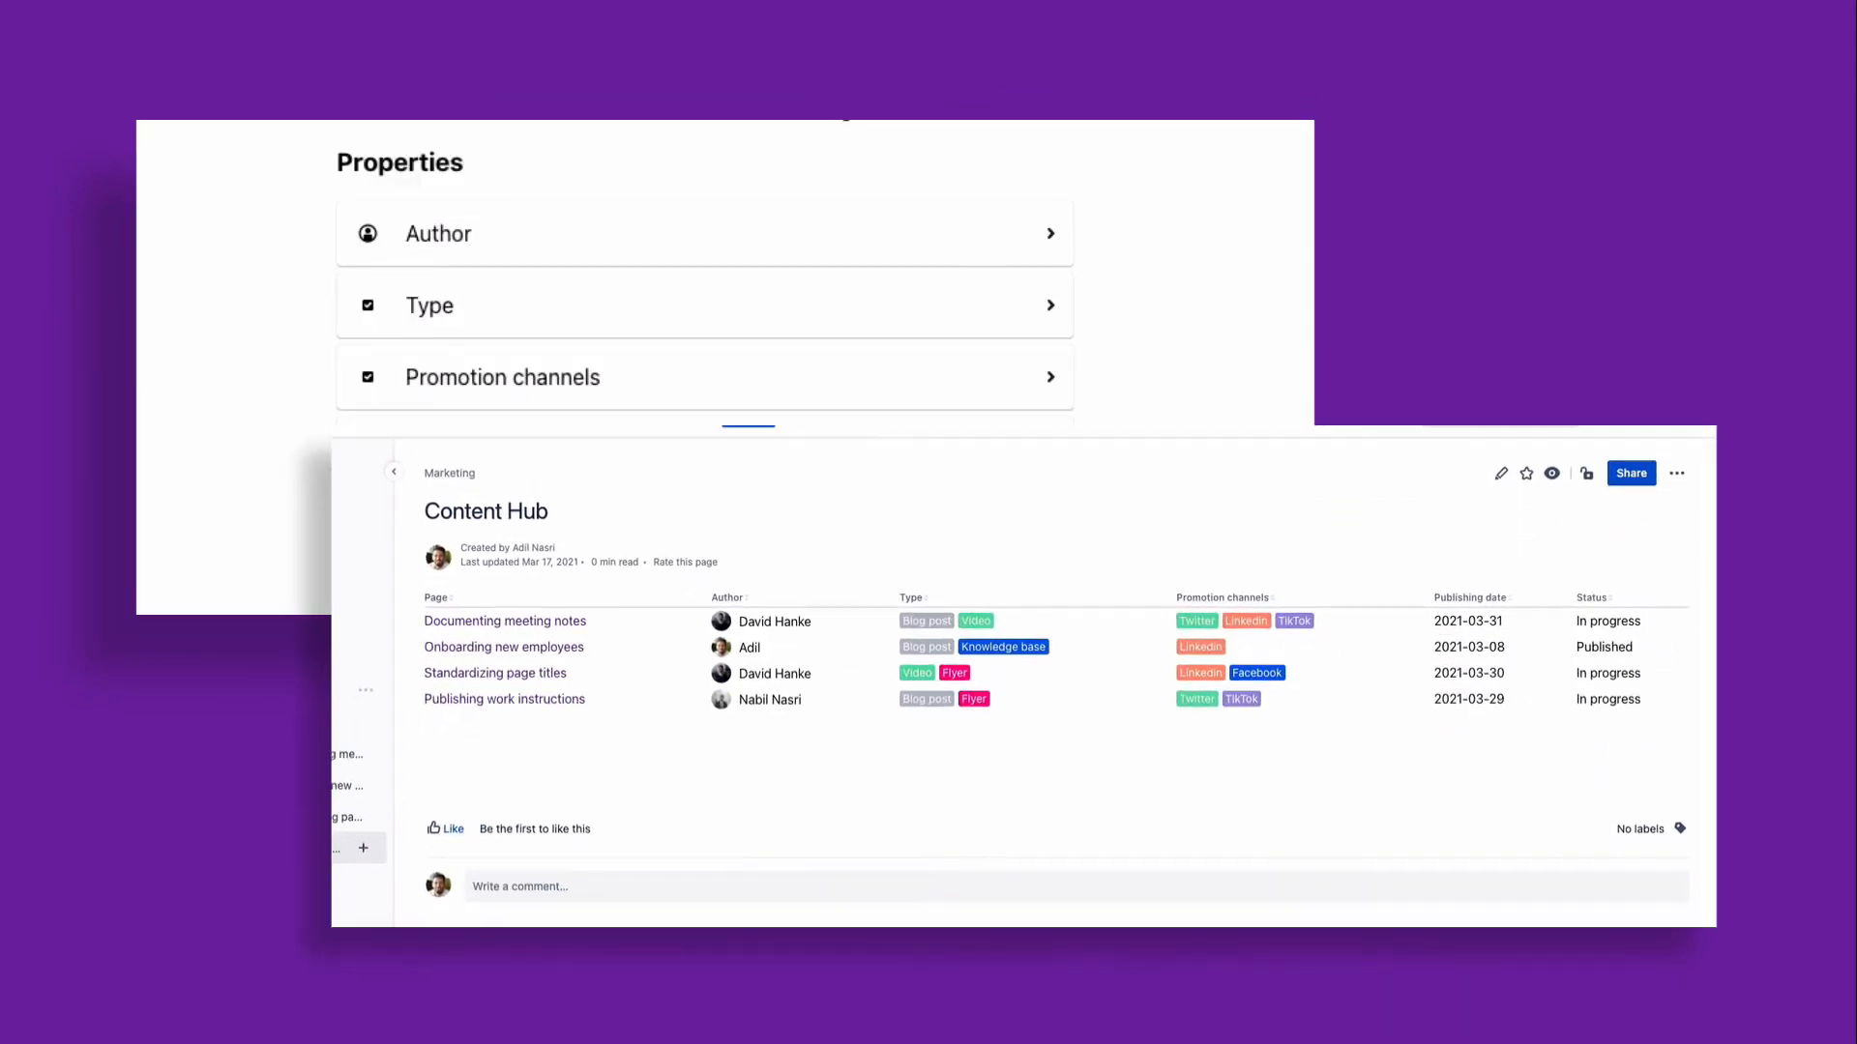
{"action": "left_click", "coordinate": [505, 698]}
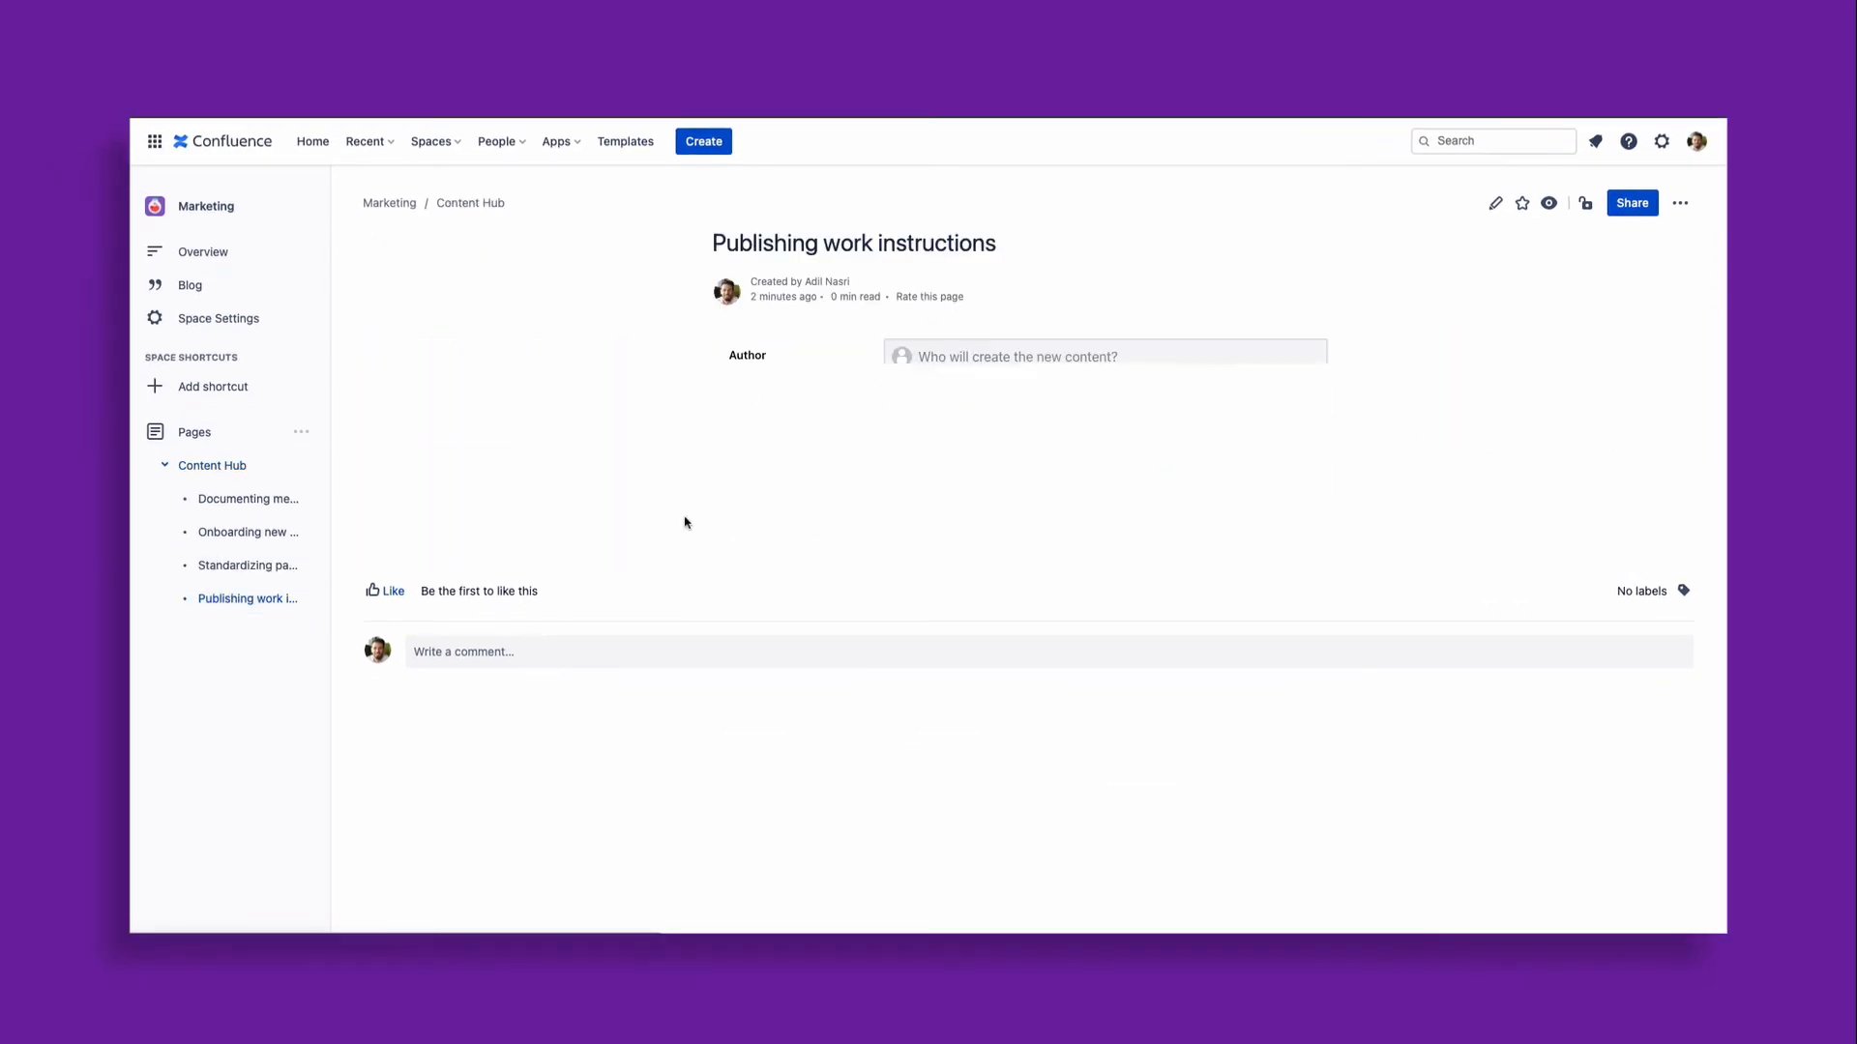